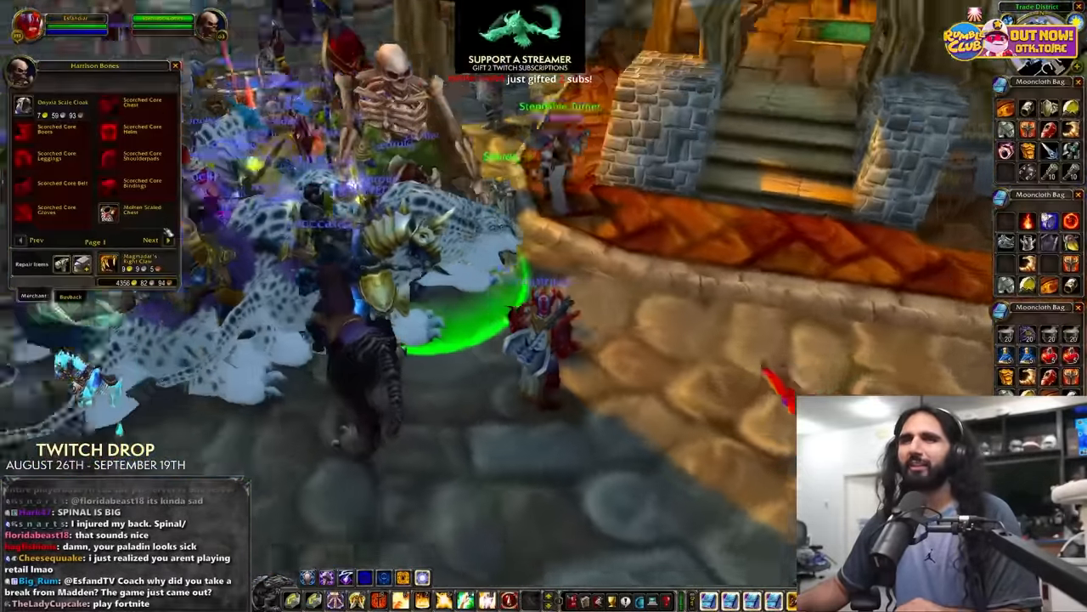
- Preview the red armour set in the Dressing Room beside the character's gear and runes
left_click(151, 240)
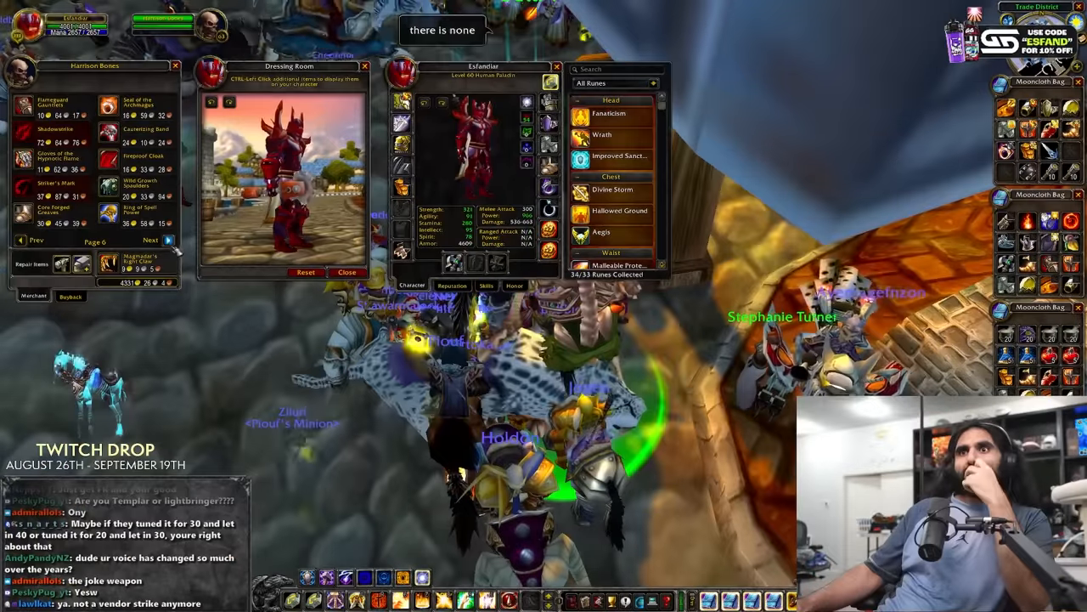
- Close the rune collection and show the paladin's Talents window beside the dressing room
left_click(150, 239)
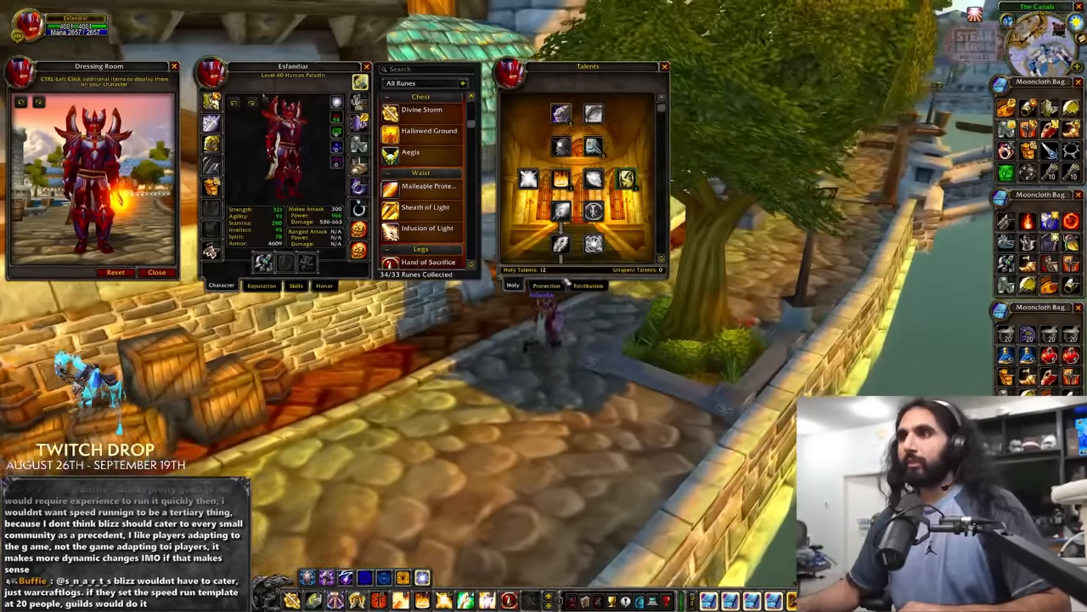
- Switch the Talents window from the Holy tree to the Protection tree
left_click(547, 286)
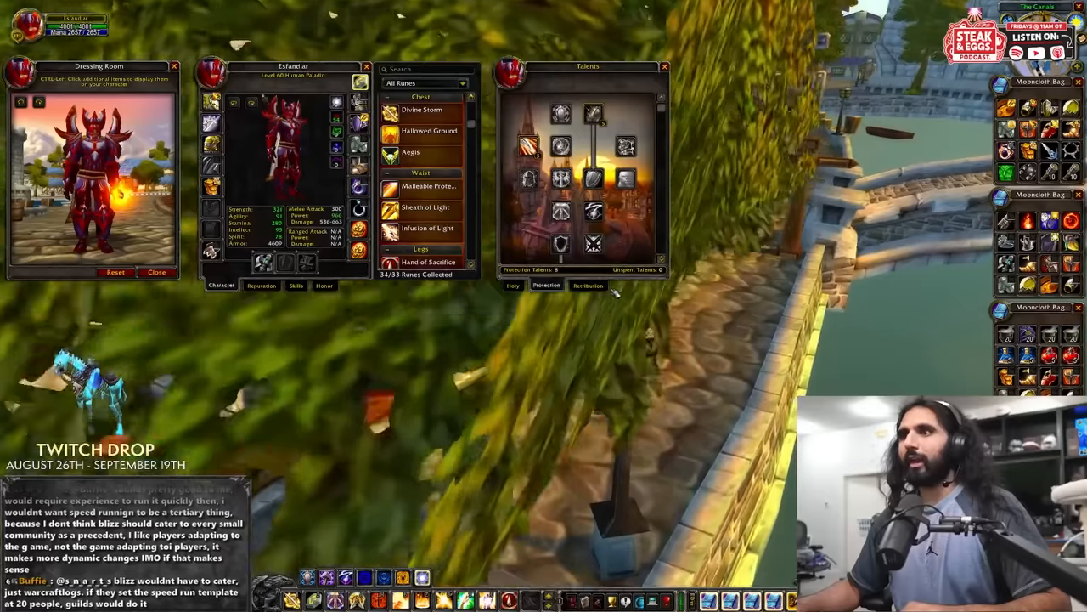
left_click(588, 286)
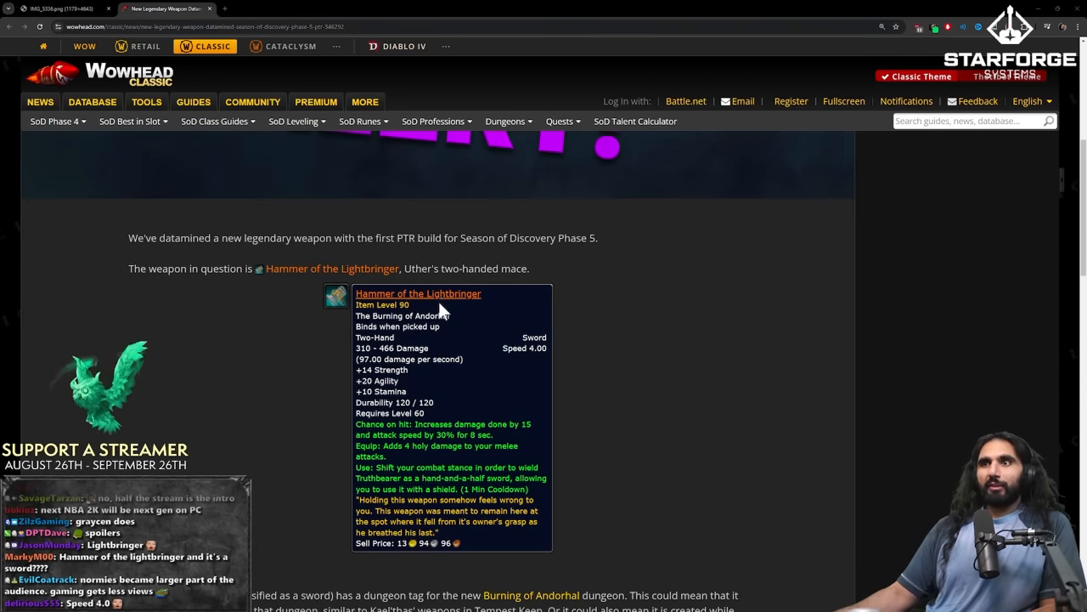
- Bring up the Hammer of the Lightbringer tooltip and its Crusader's Zeal on-hit details
double_click(363, 347)
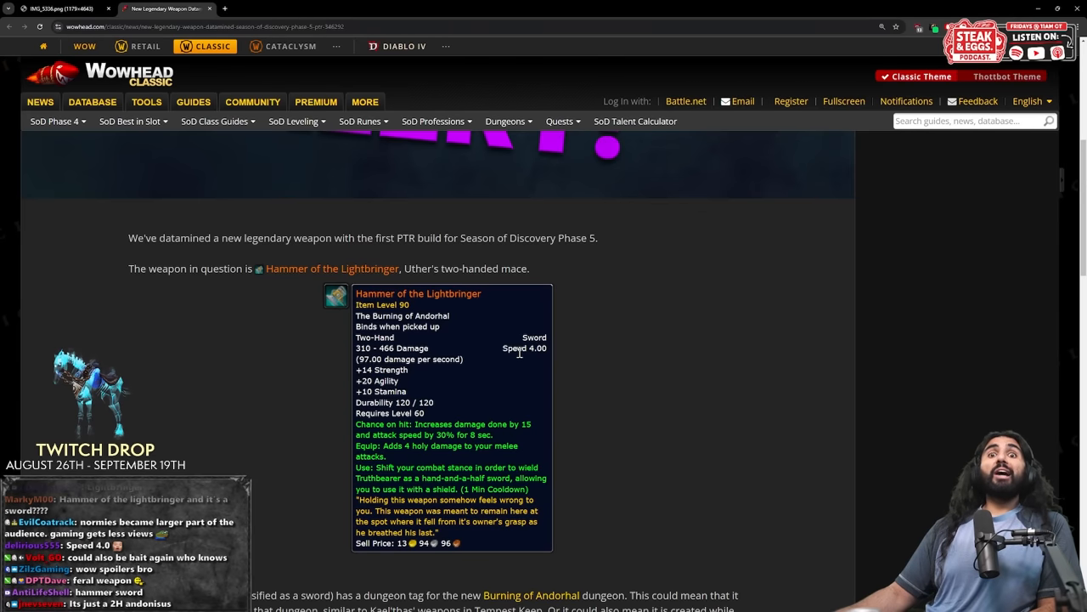
mouse_move(516, 385)
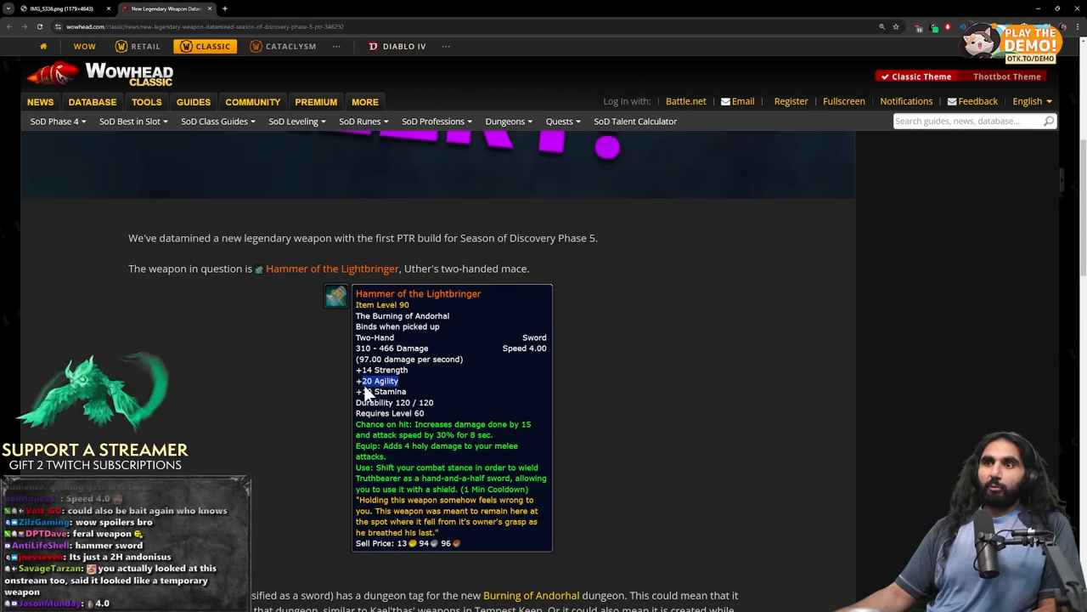
mouse_move(561, 448)
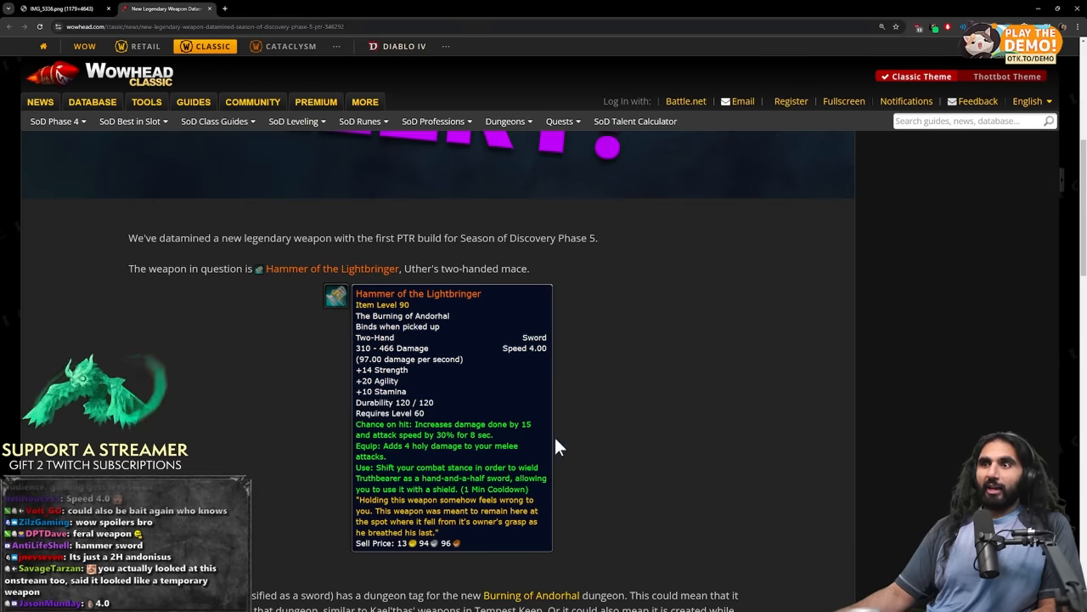
mouse_move(535, 431)
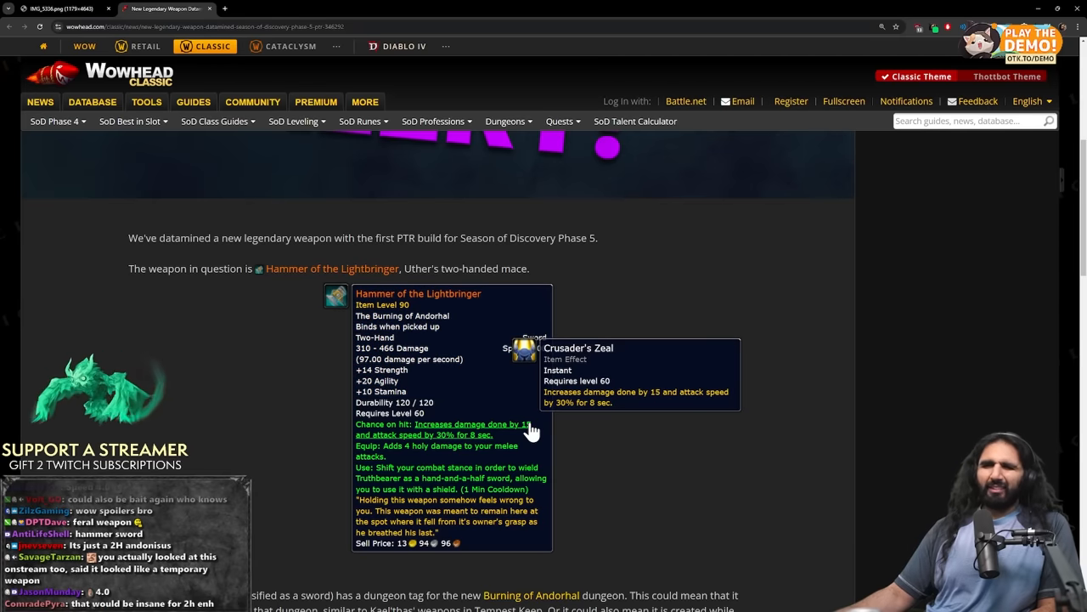
mouse_move(511, 439)
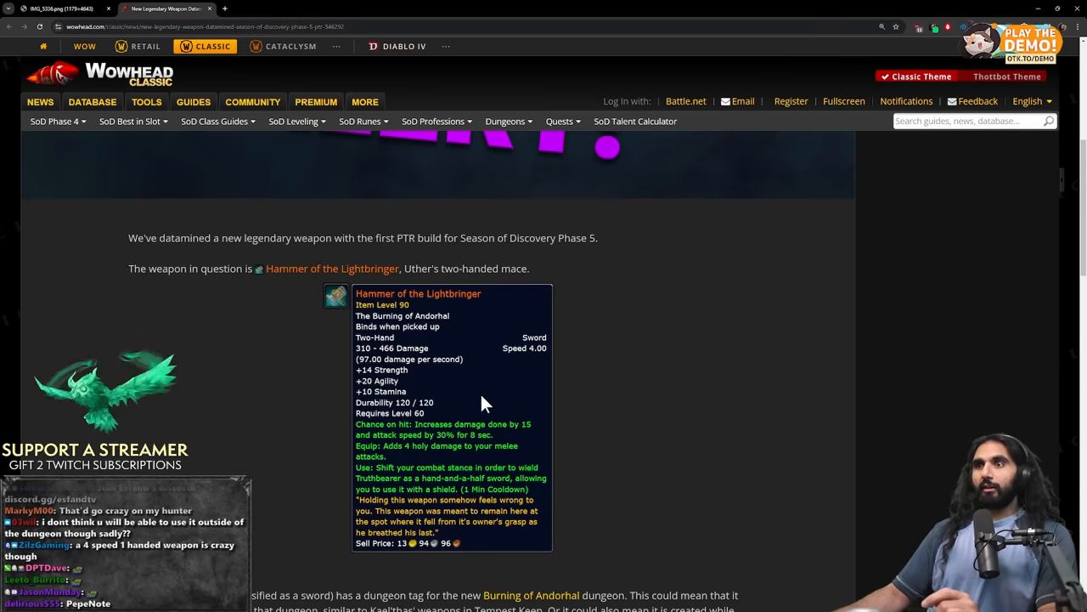
mouse_move(413, 455)
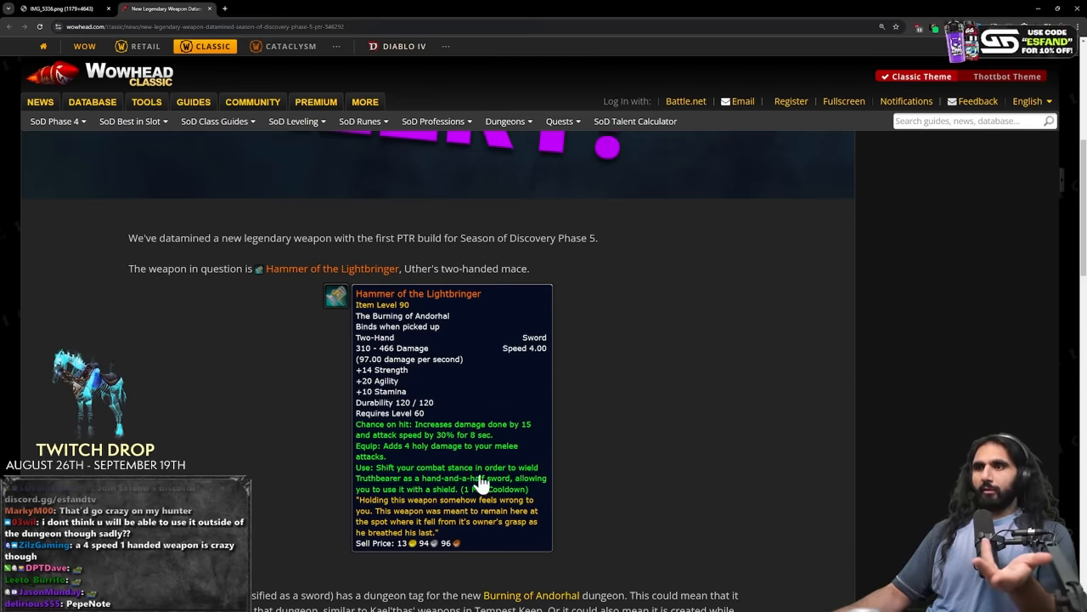
mouse_move(450, 478)
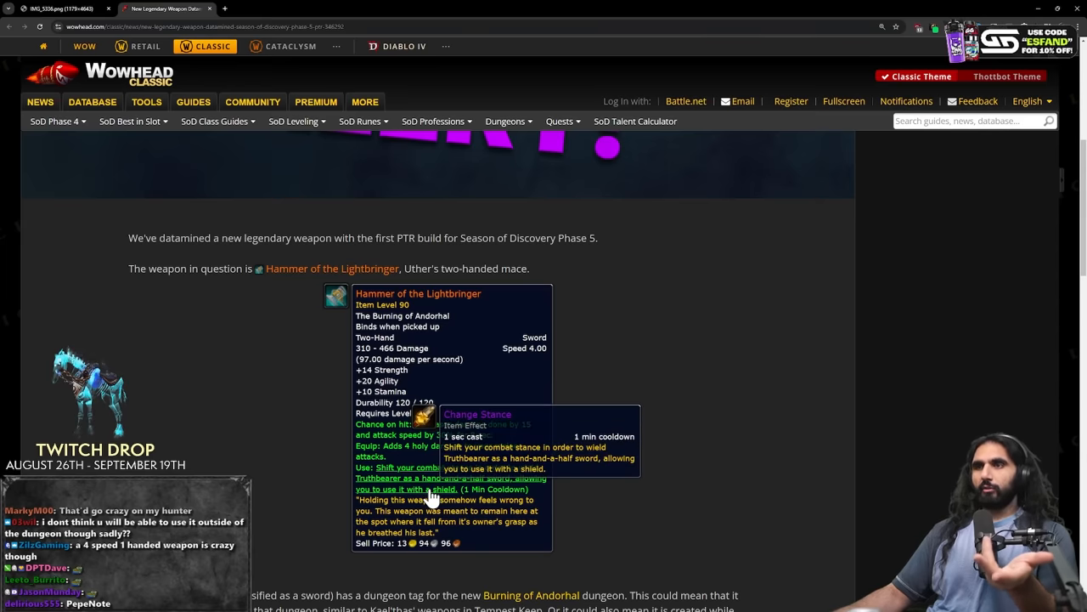
mouse_move(457, 391)
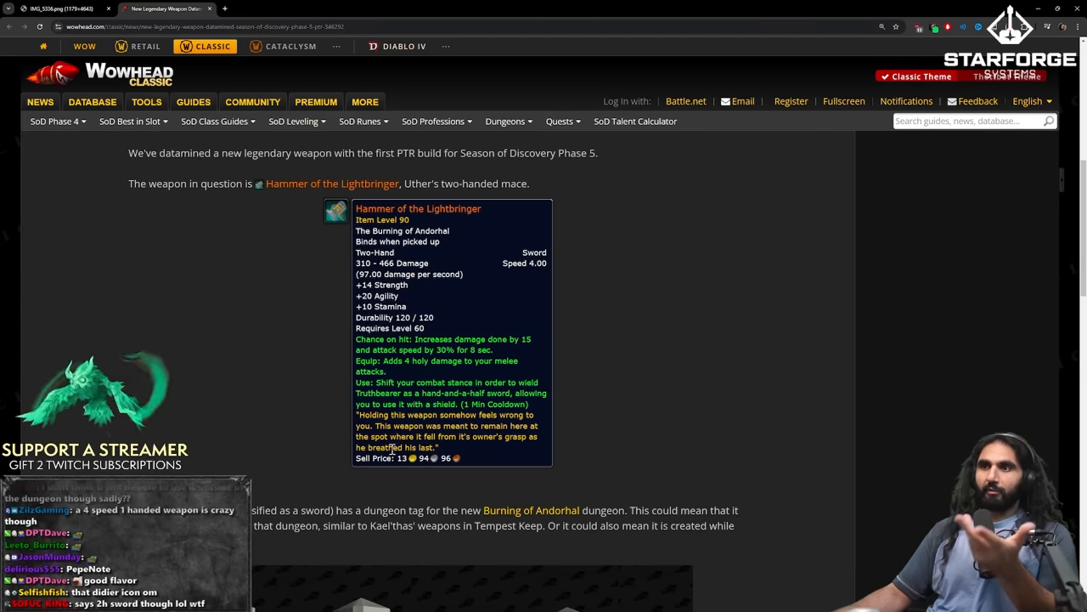
- Reveal the Change Stance use-effect tooltip for the Hammer of the Lightbringer
left_click_drag(357, 414, 469, 415)
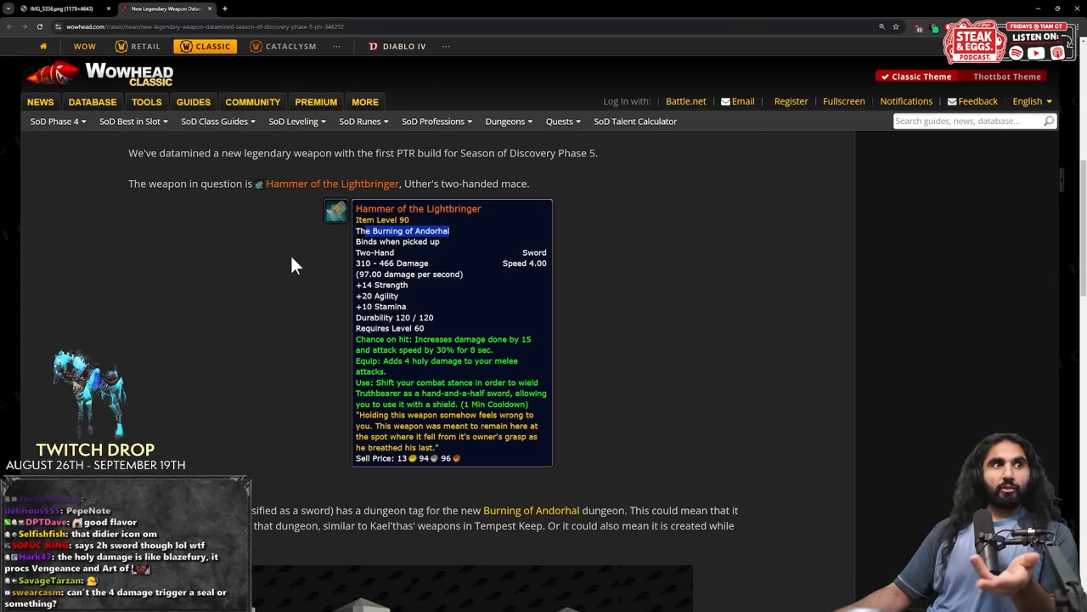
- Read down the legendary weapon article to its Recent News section
scroll("down", 3)
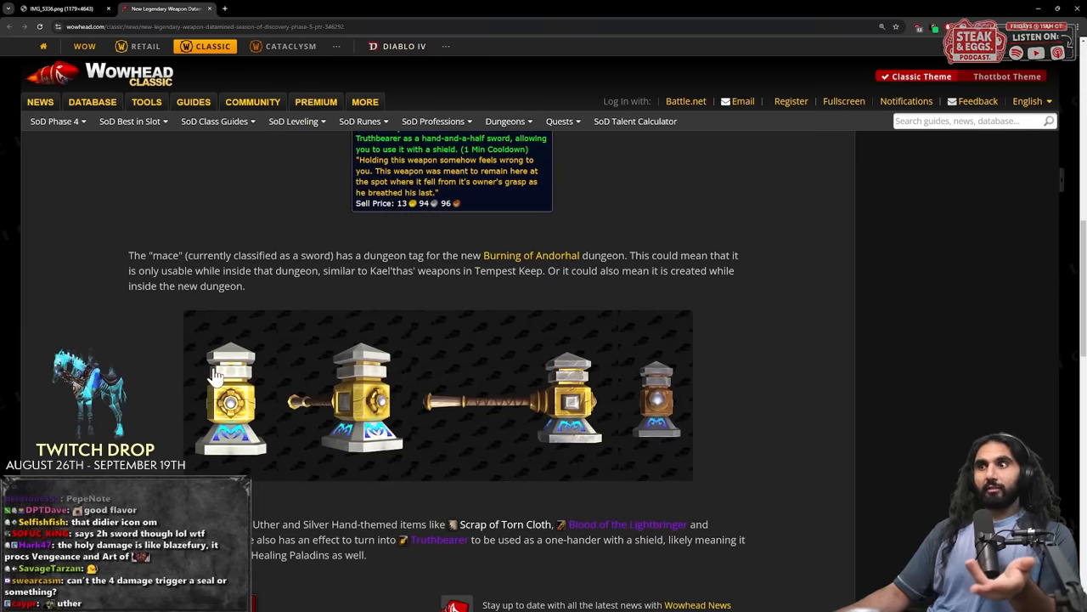
scroll("down", 3)
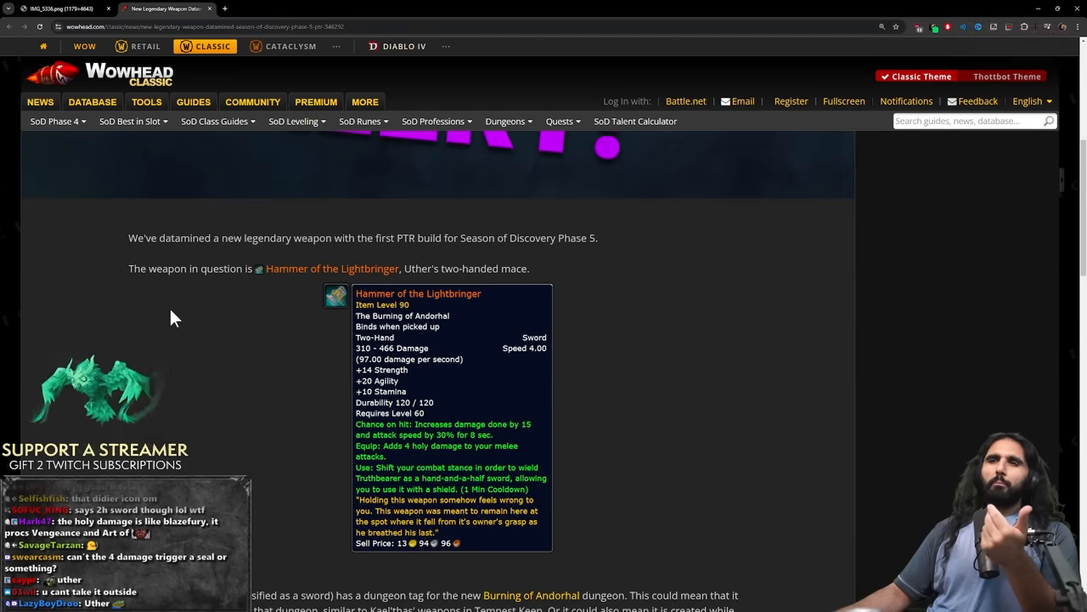
mouse_move(273, 333)
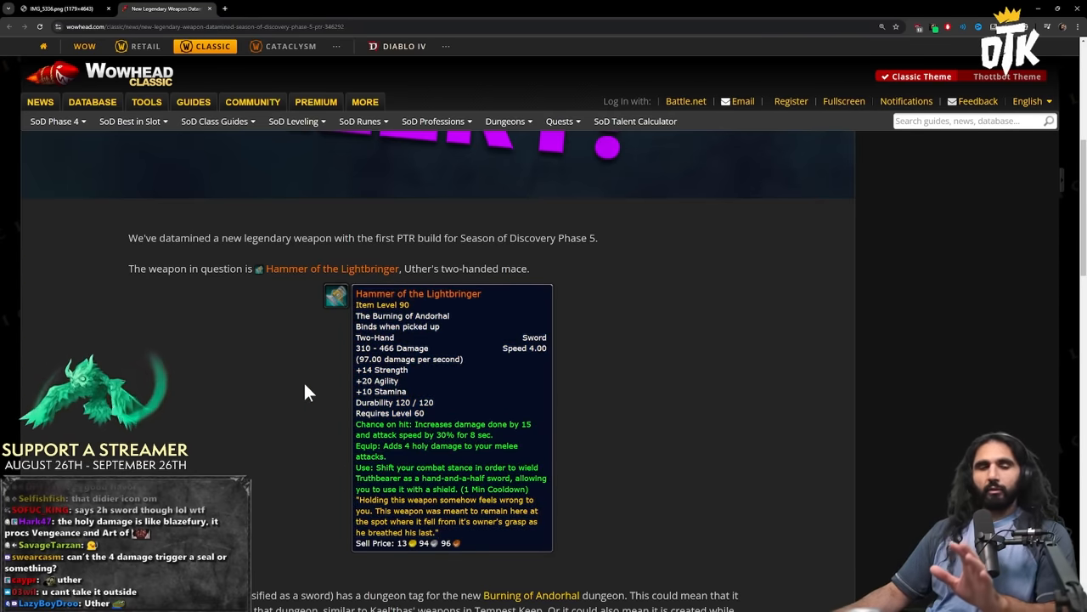
mouse_move(304, 406)
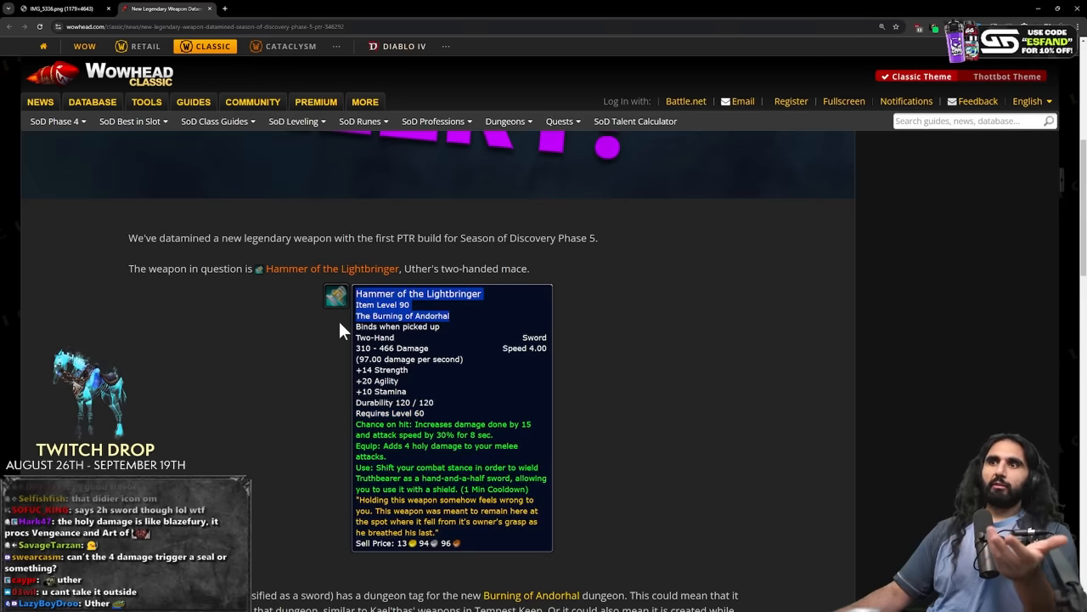
scroll("down", 3)
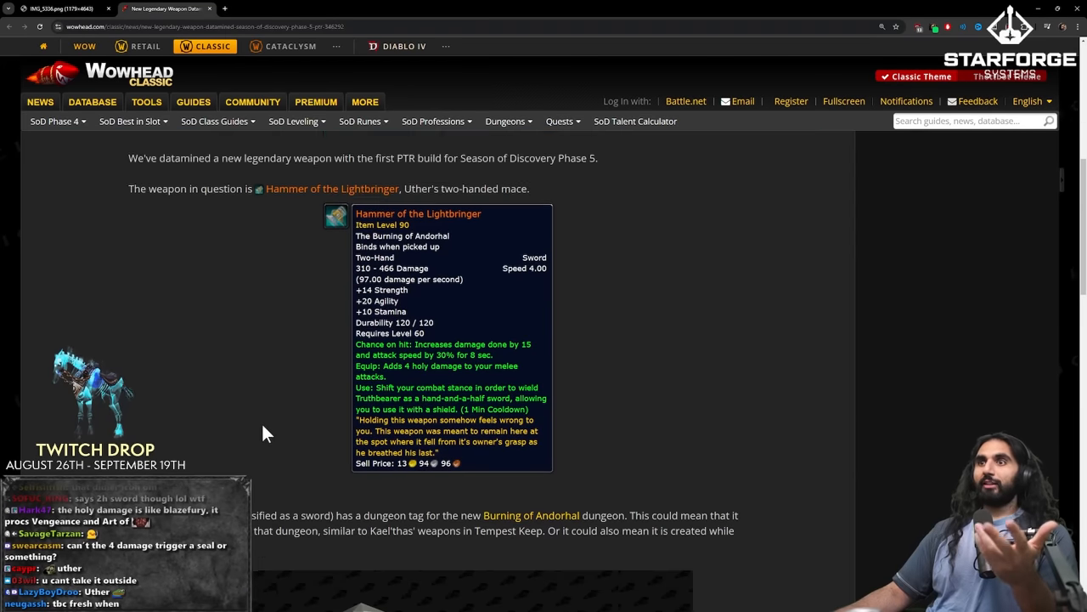
scroll("down", 3)
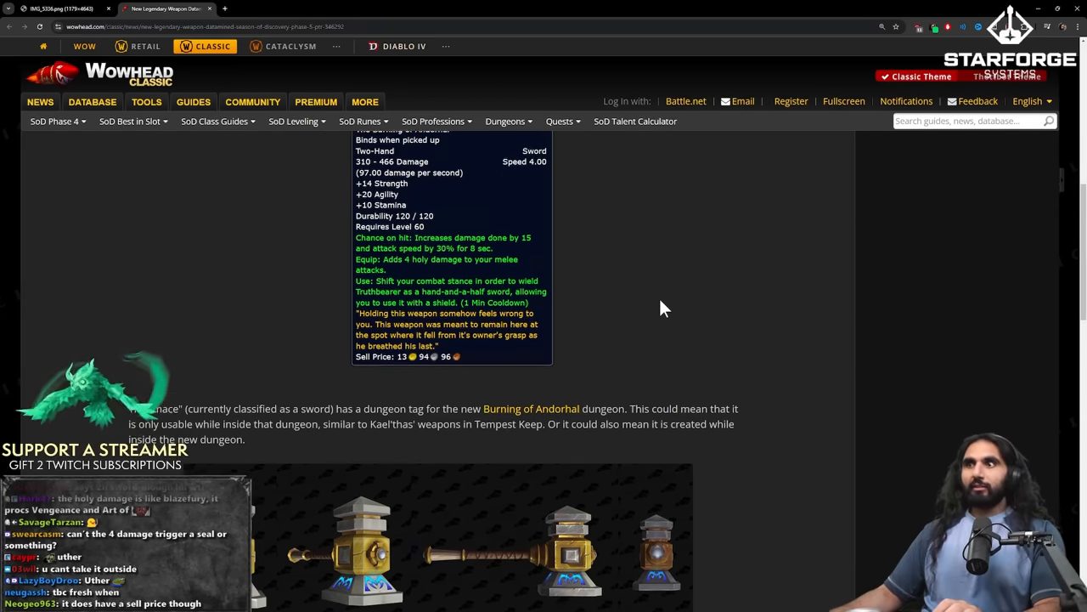
scroll("down", 3)
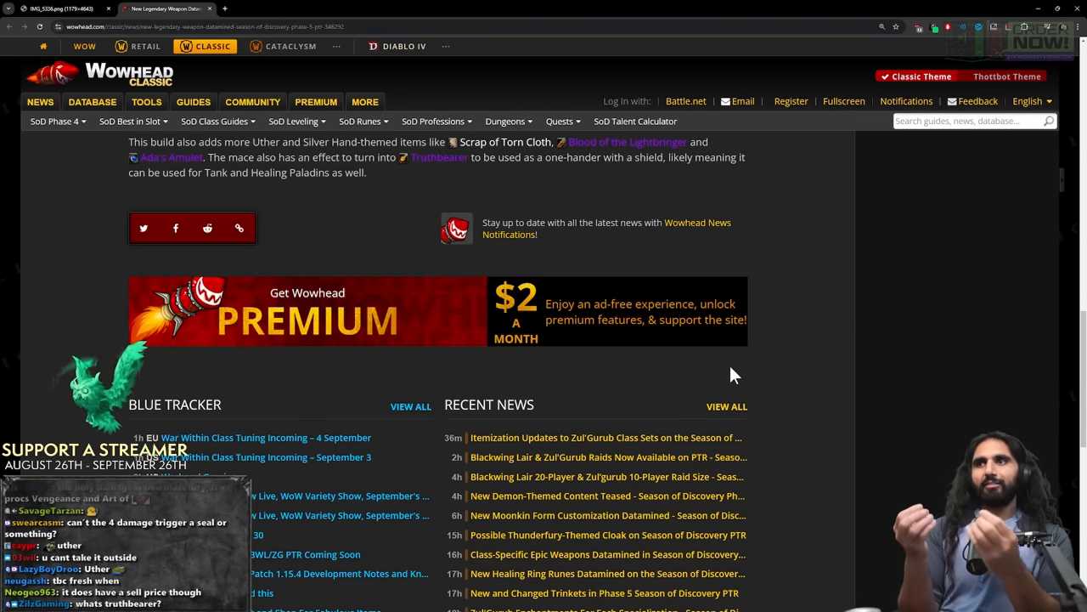
- Reread the hammer's tooltip effects, then return to the closing Truthbearer paragraph
scroll("up", 3)
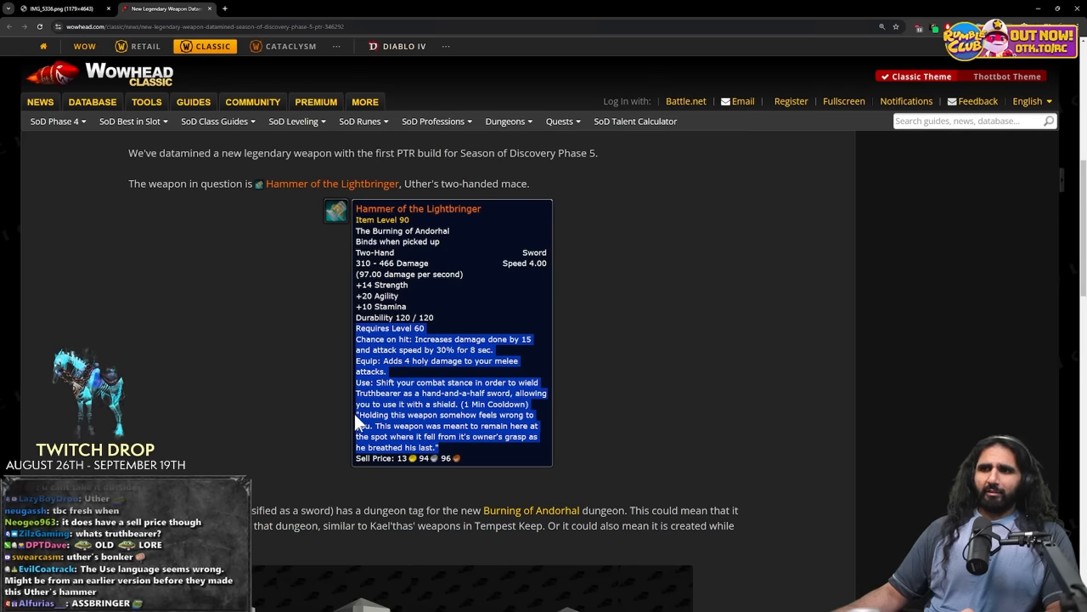
scroll("down", 3)
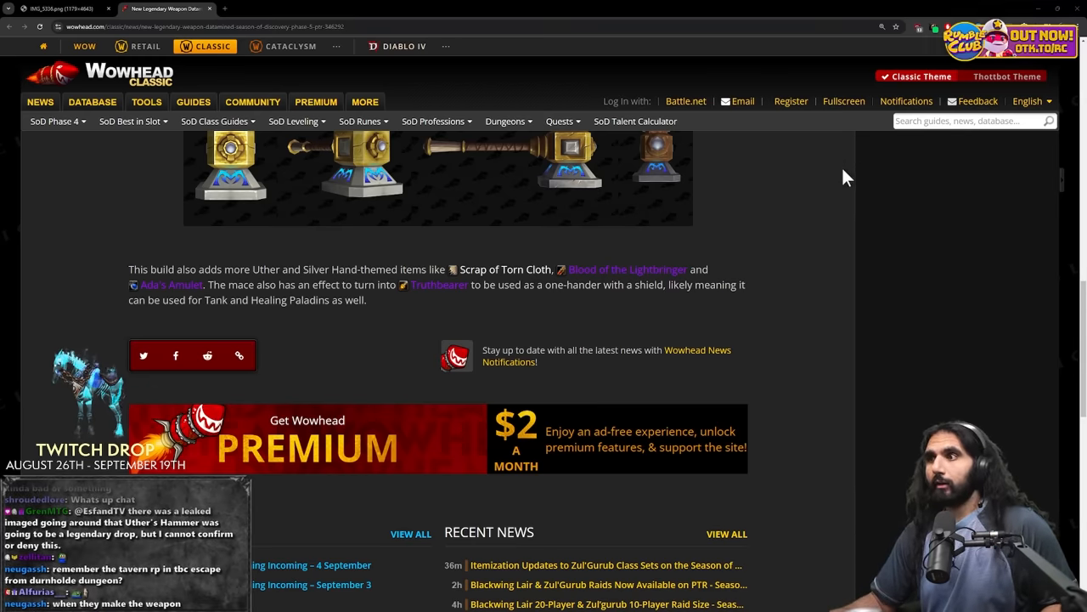
- Scroll down through the article to its comments section
scroll("down", 3)
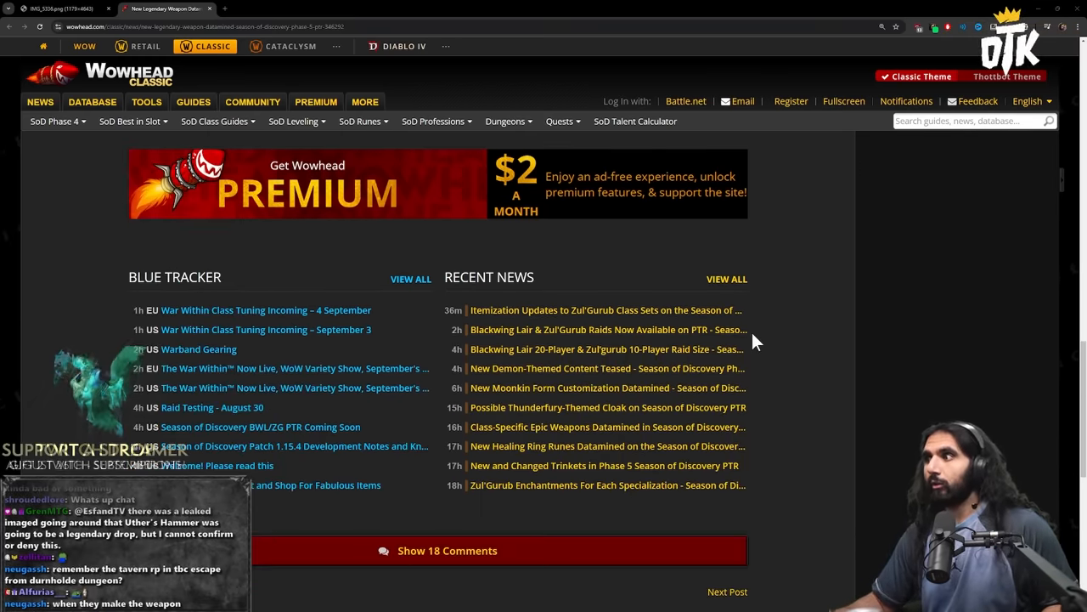
scroll("down", 3)
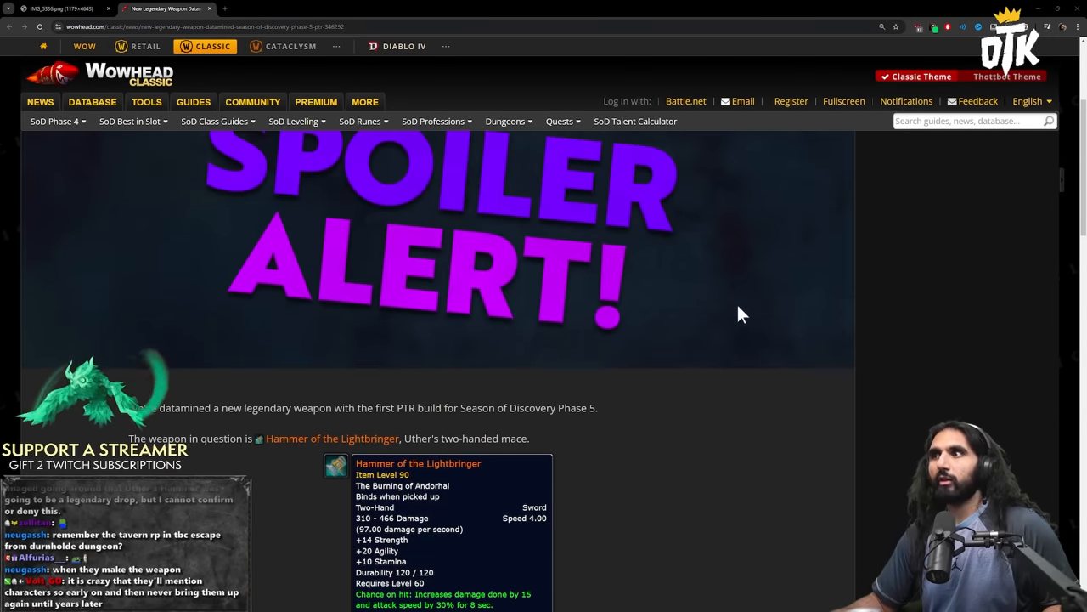
scroll("down", 3)
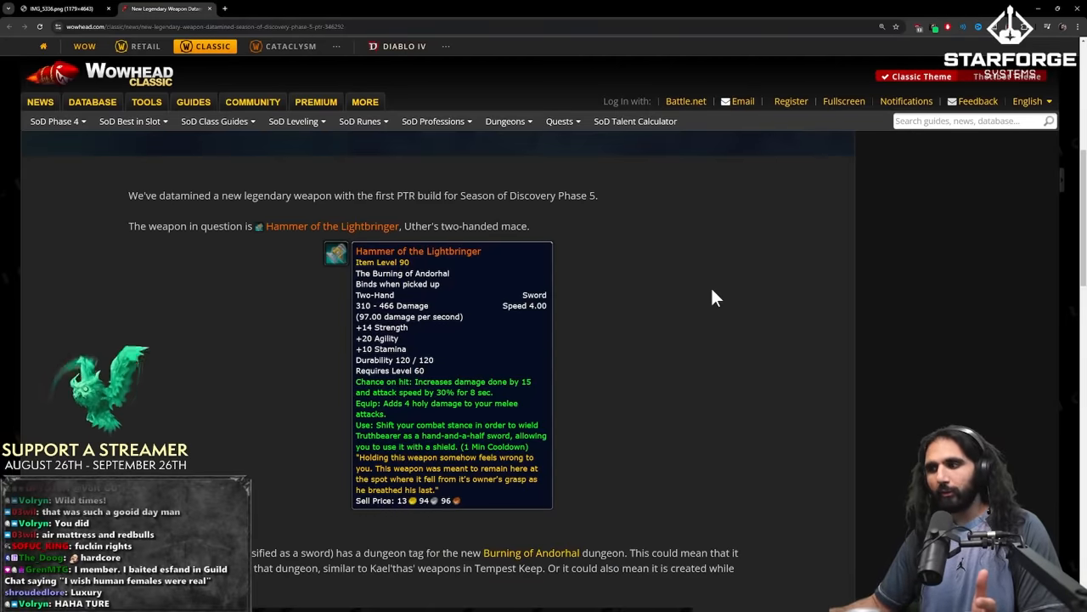
mouse_move(719, 284)
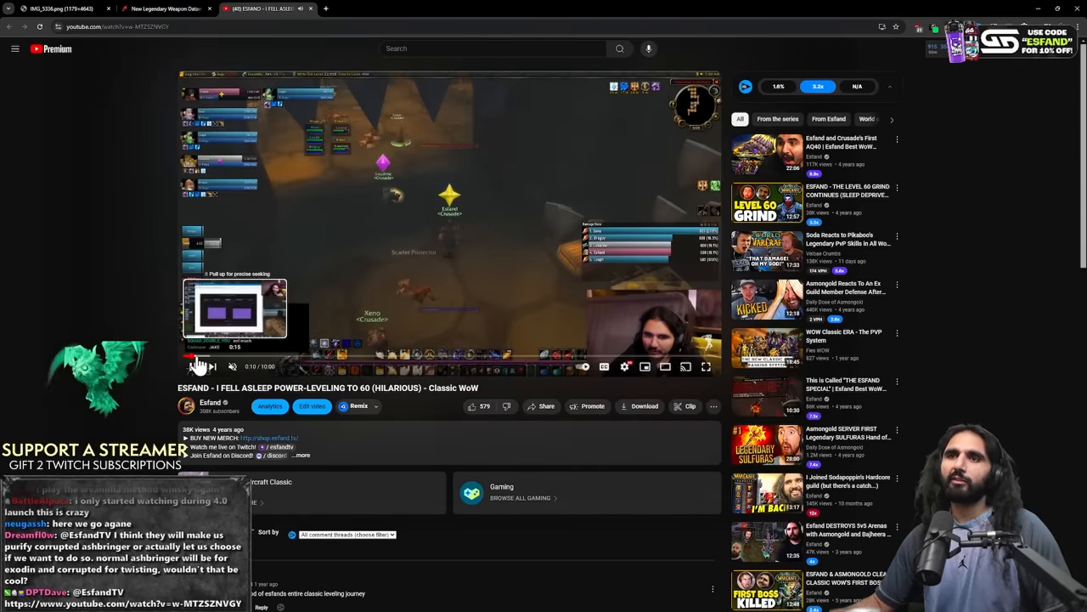
- Jump the power-leveling video to the stream-statistics screenshot and watch it full screen
left_click(686, 367)
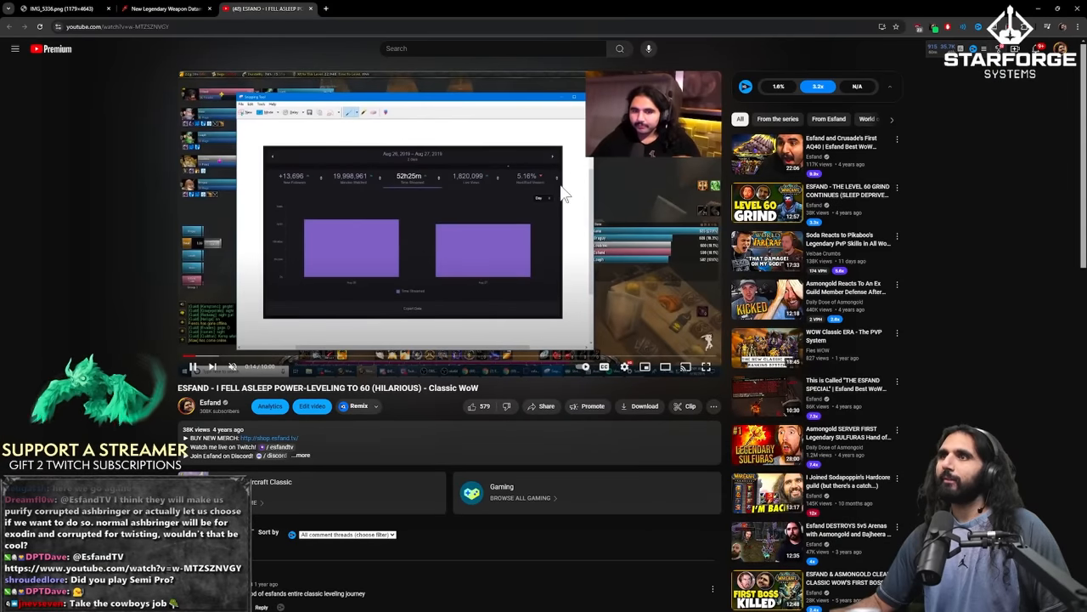
left_click(706, 367)
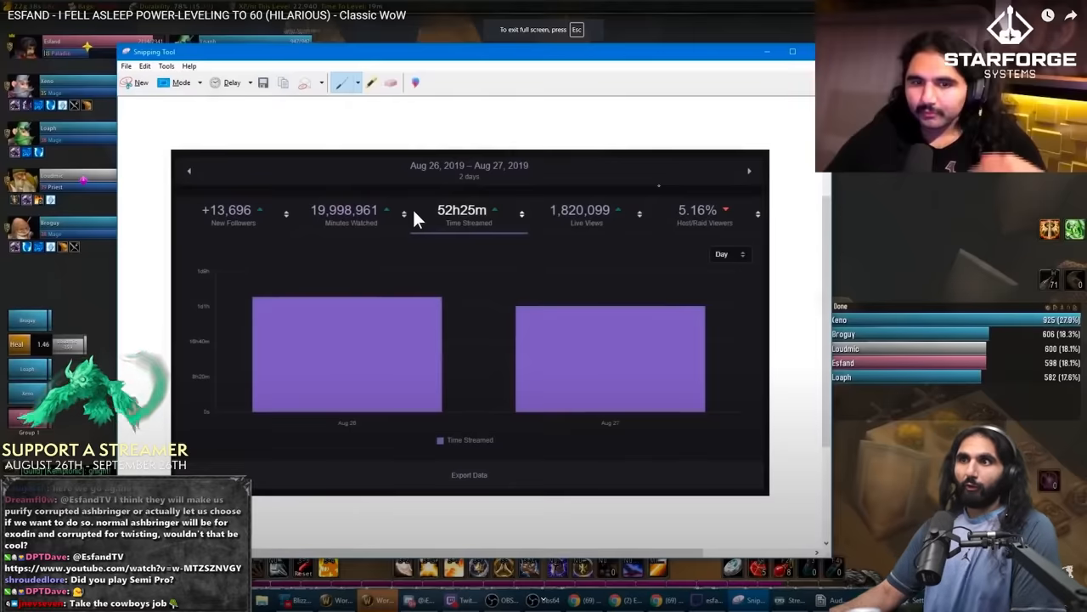
mouse_move(450, 184)
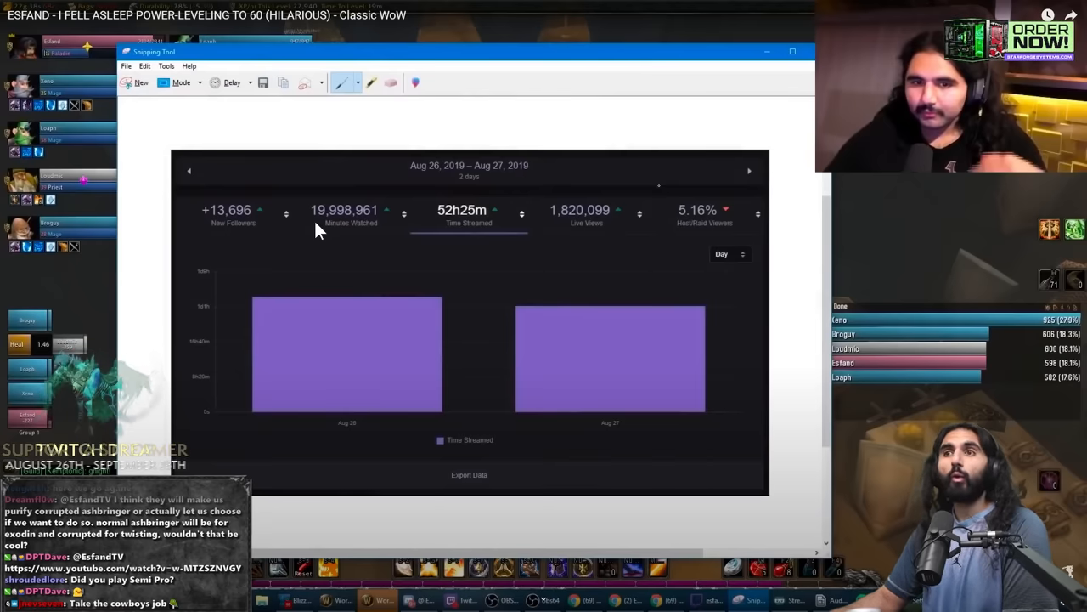
mouse_move(391, 360)
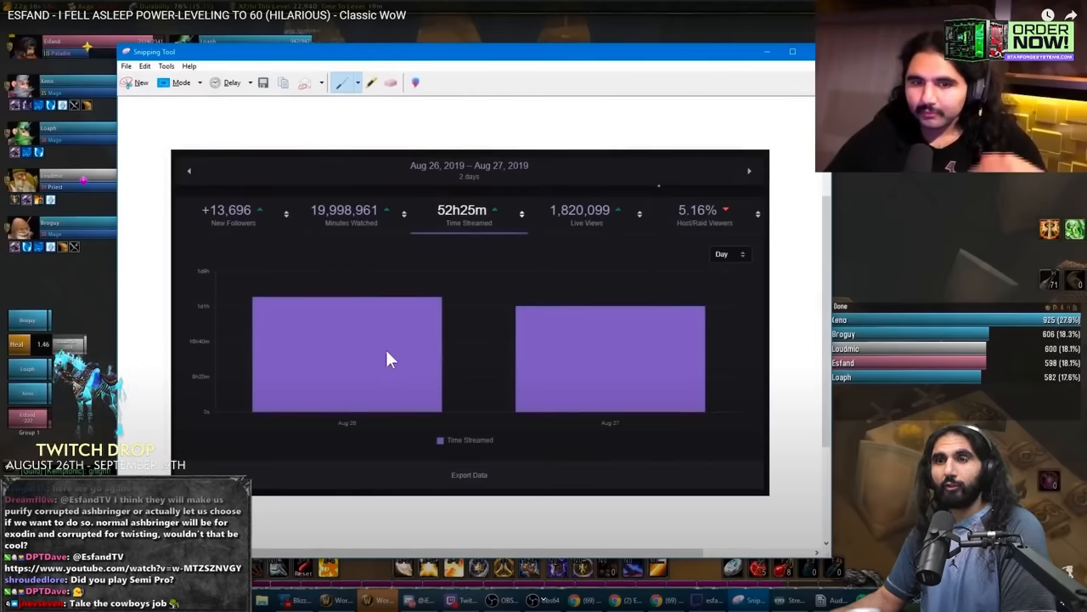